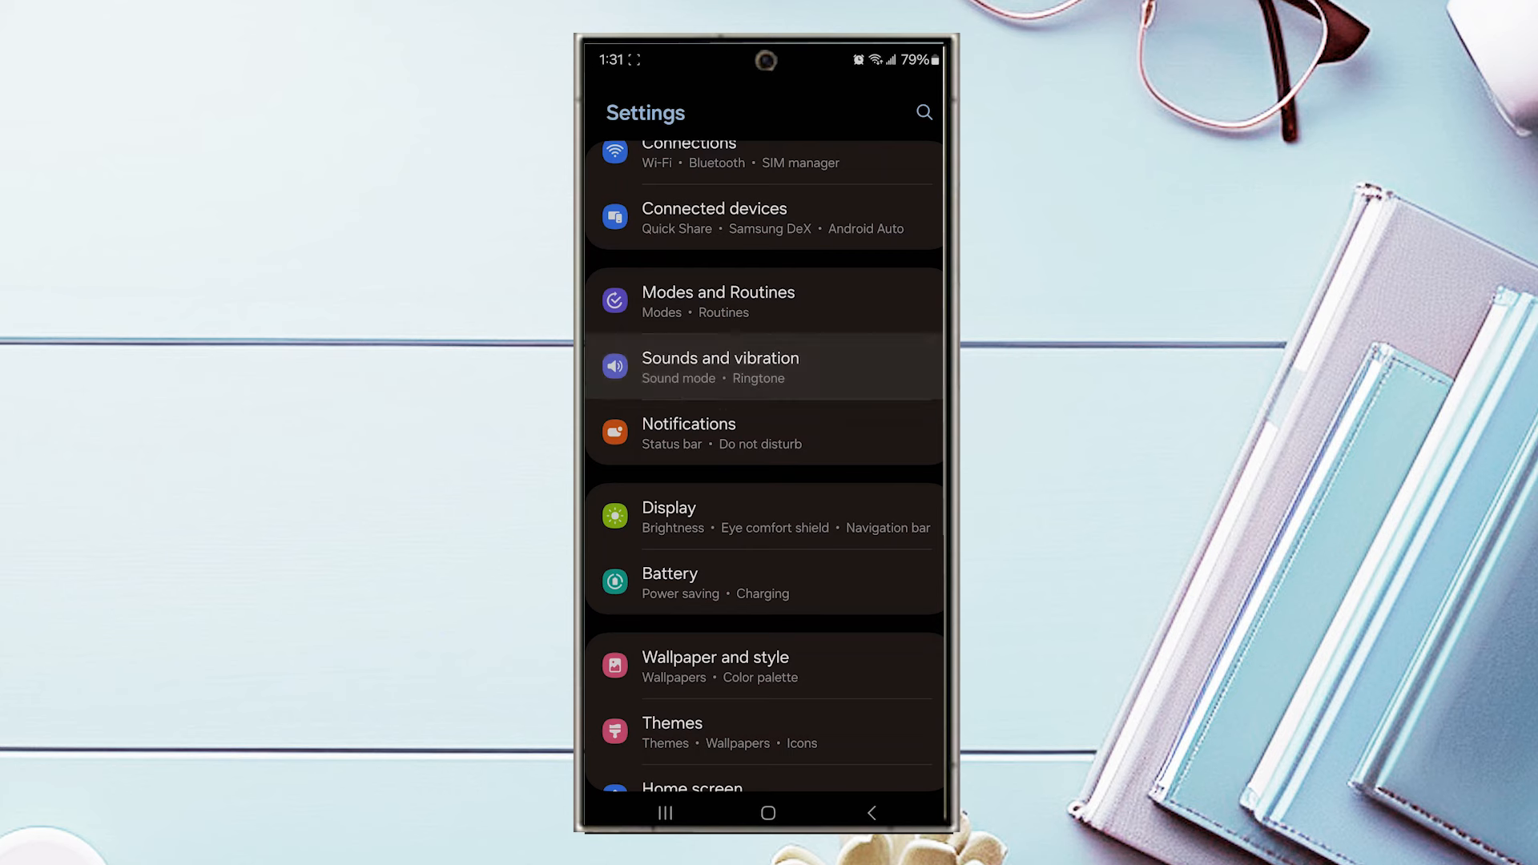
# Step: Go to Sounds and vibration from the main Settings list
pyautogui.click(719, 367)
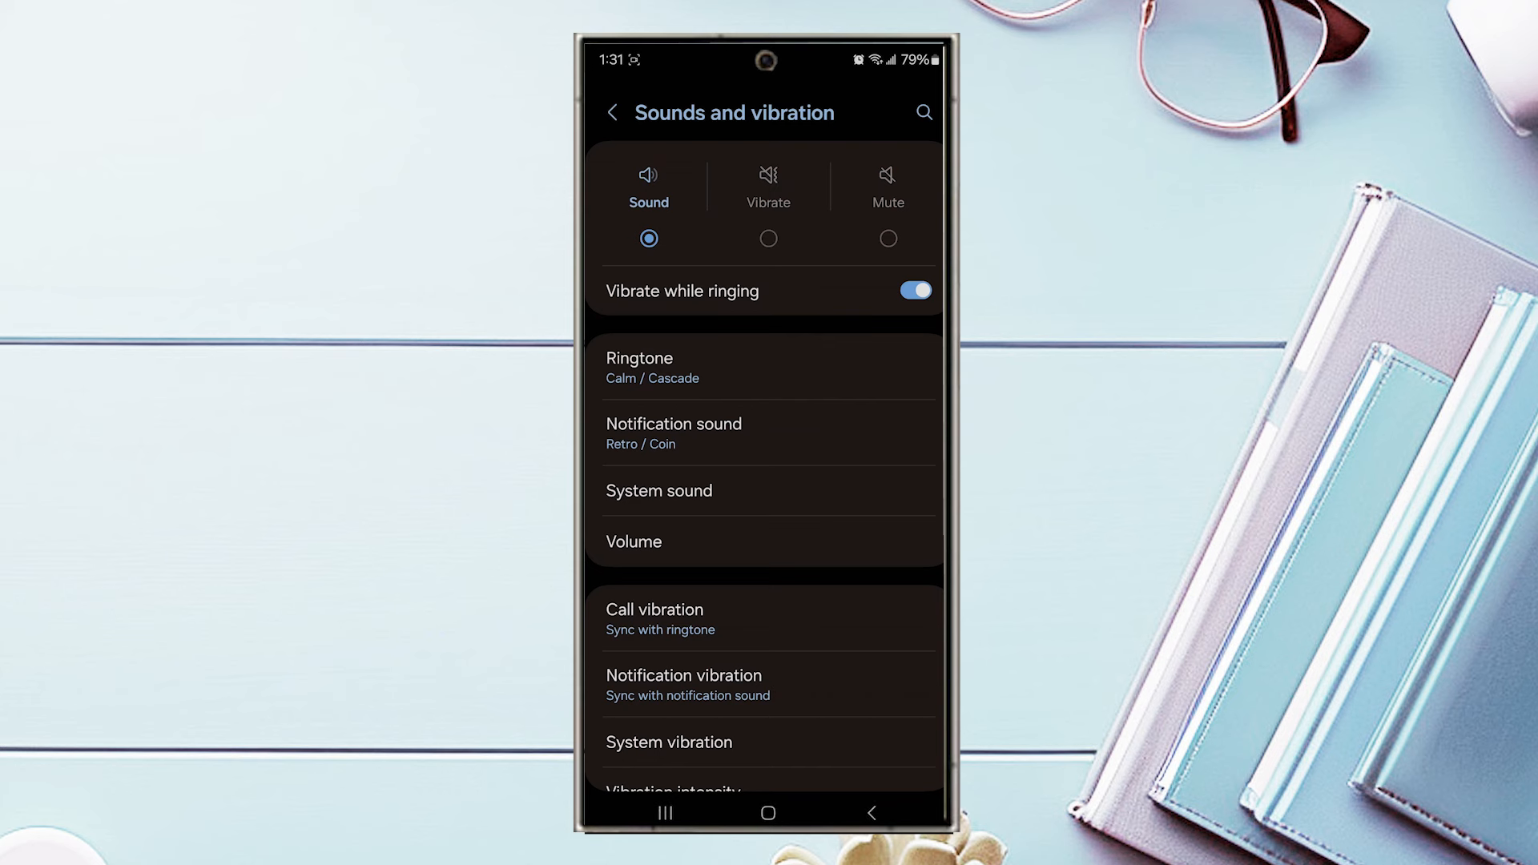
# Step: Show the Volume sliders for ringtone, media, notifications, system and Bixby Voice
pyautogui.click(633, 542)
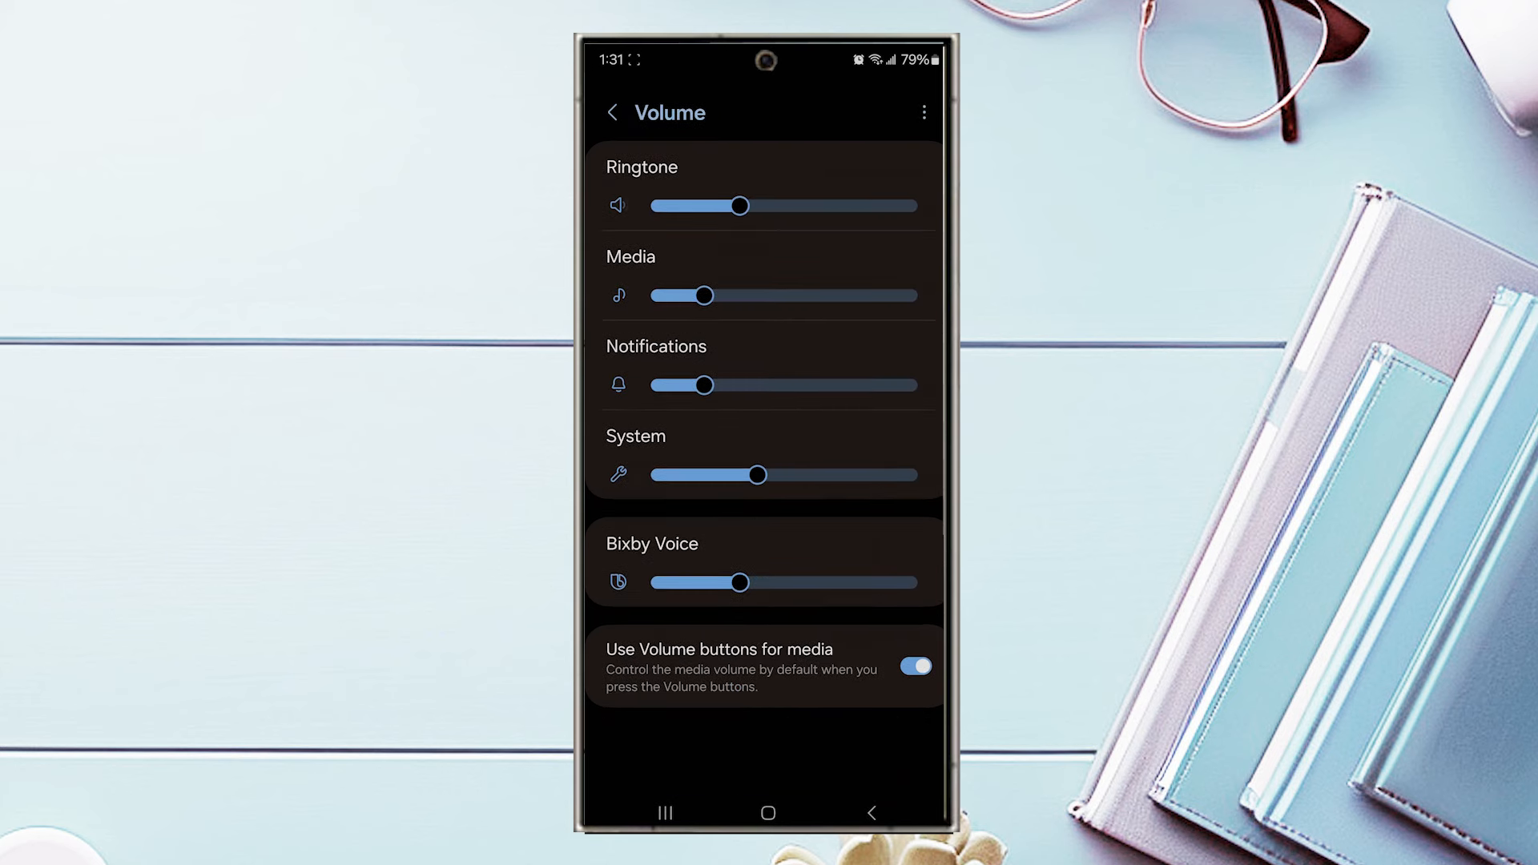